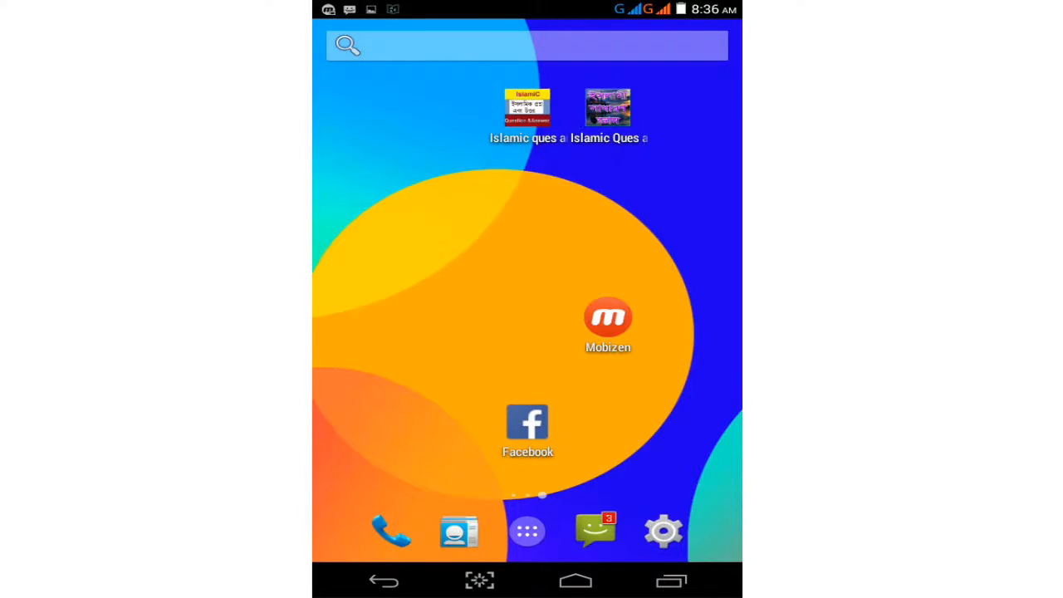
Open the Settings app, go to Security, and scroll down through its options
left_click(663, 530)
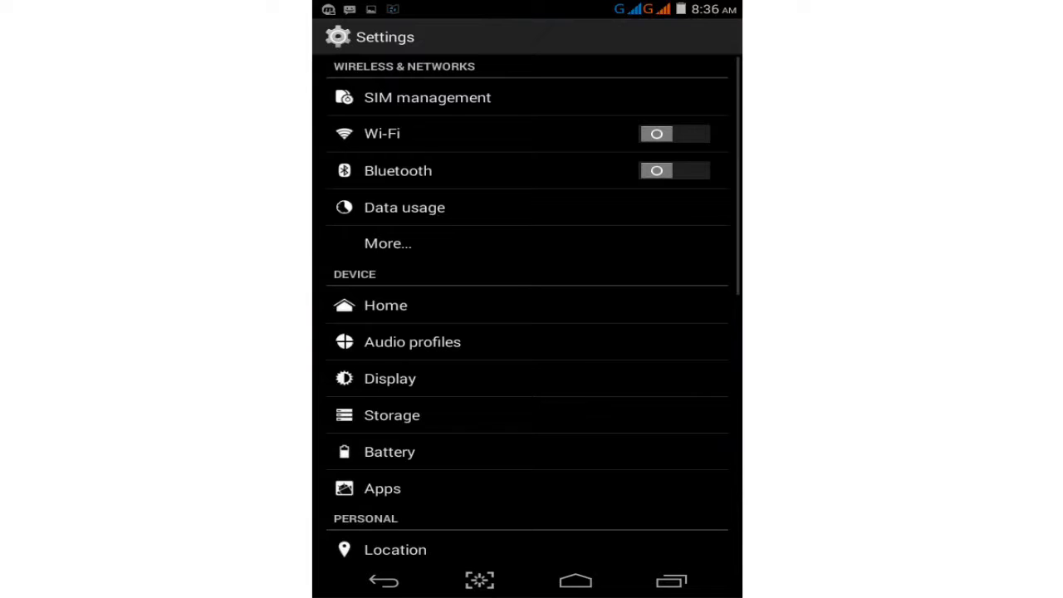
scroll("down", 3)
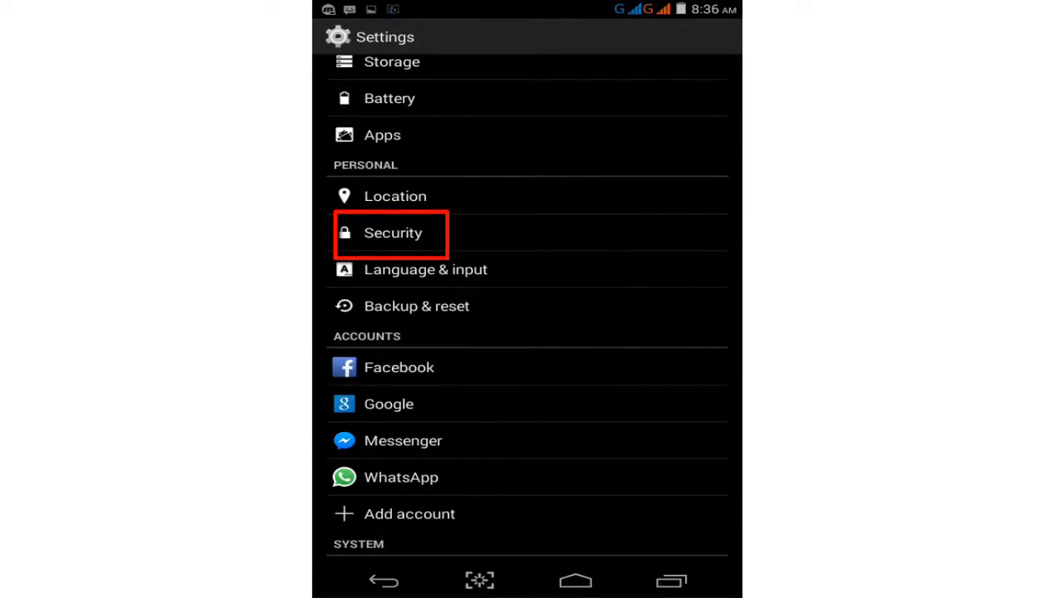
left_click(393, 233)
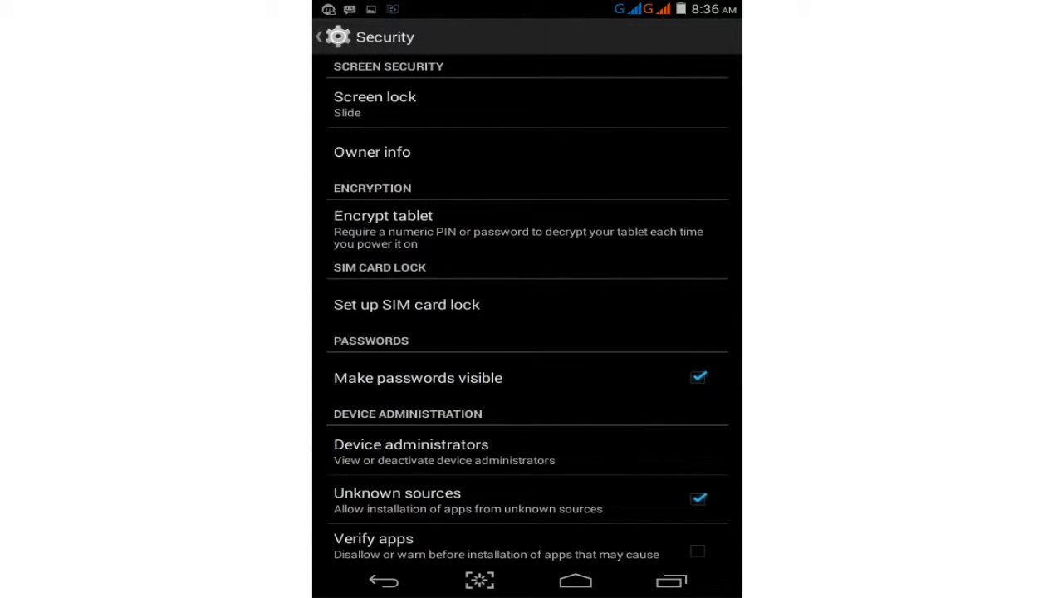
scroll("down", 3)
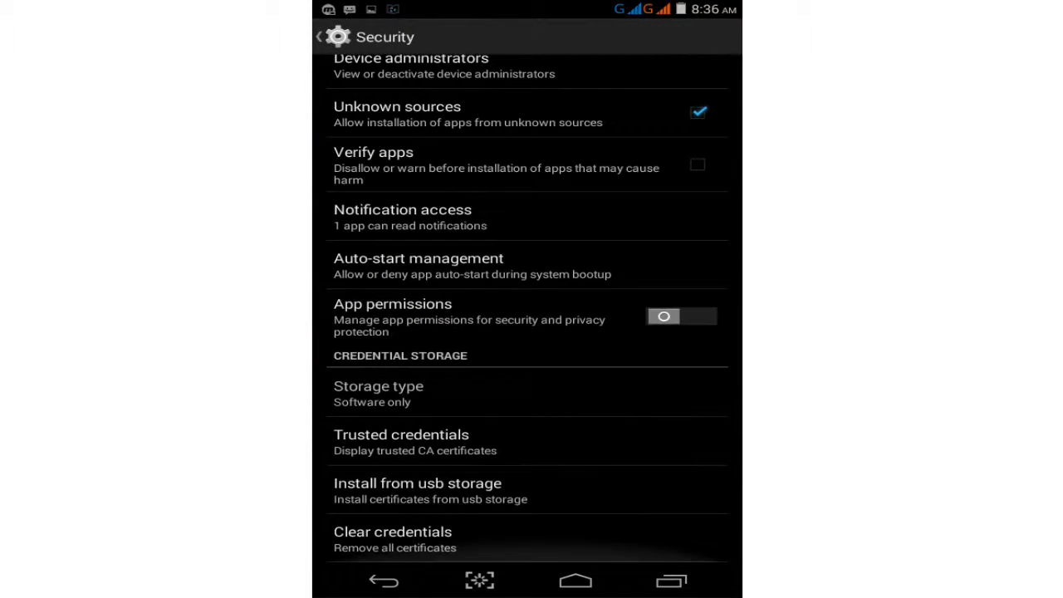
scroll("down", 3)
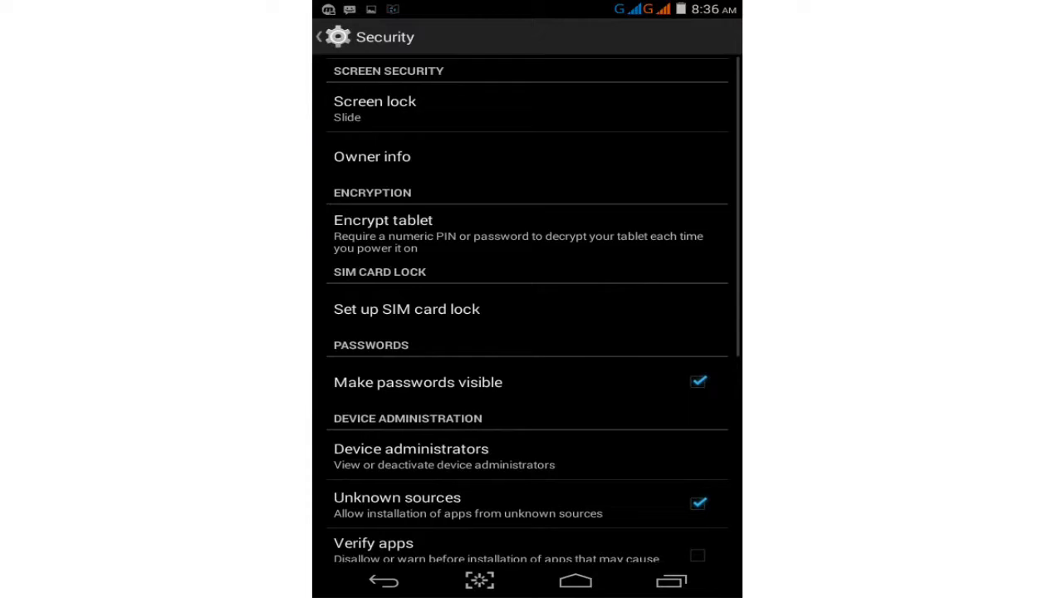
scroll("down", 3)
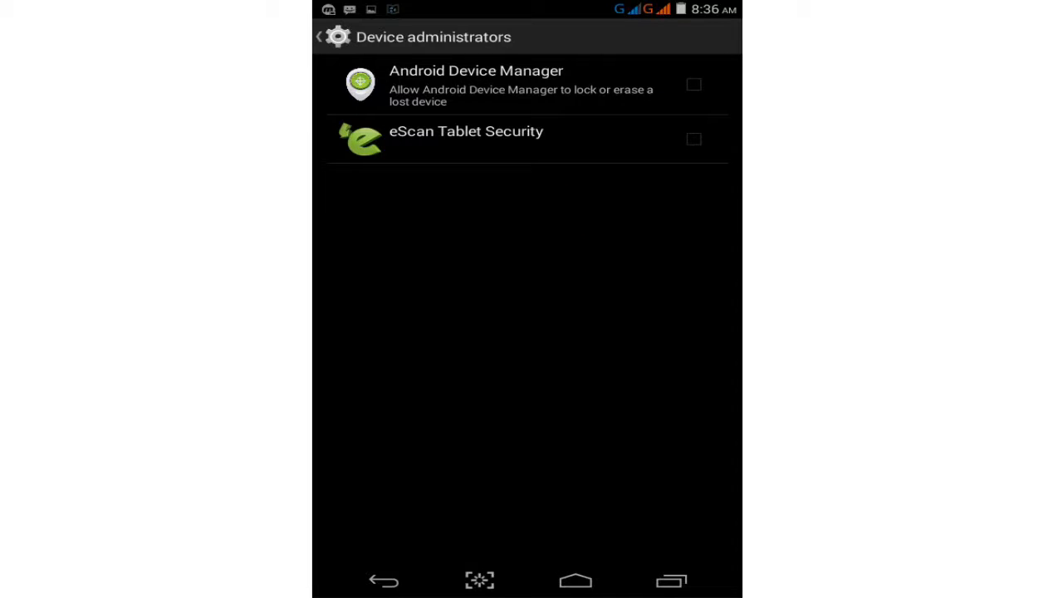
Tick Android Device Manager as a device administrator and confirm Activate
left_click(498, 83)
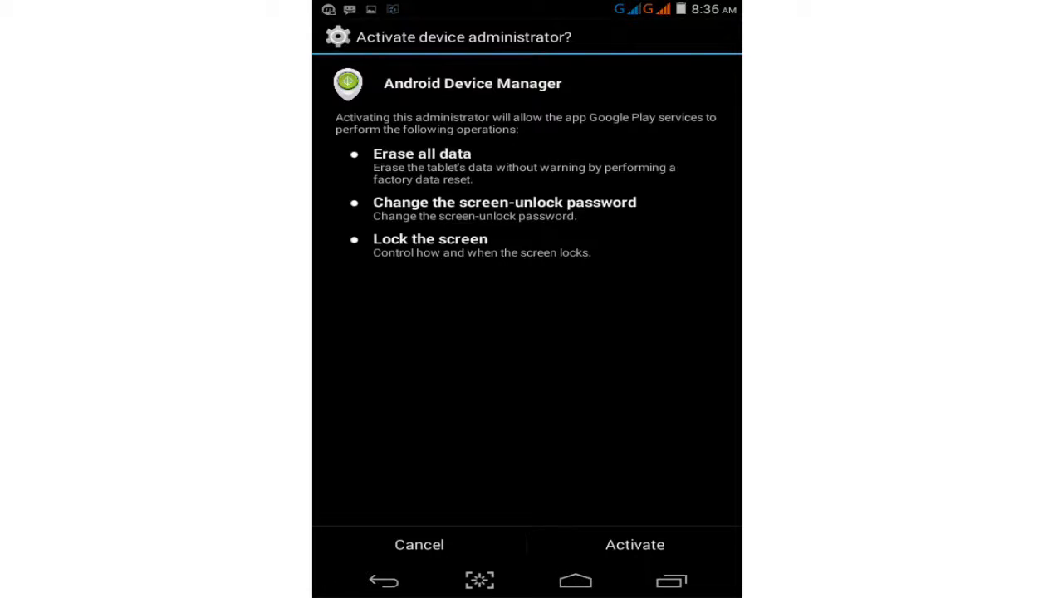
left_click(635, 545)
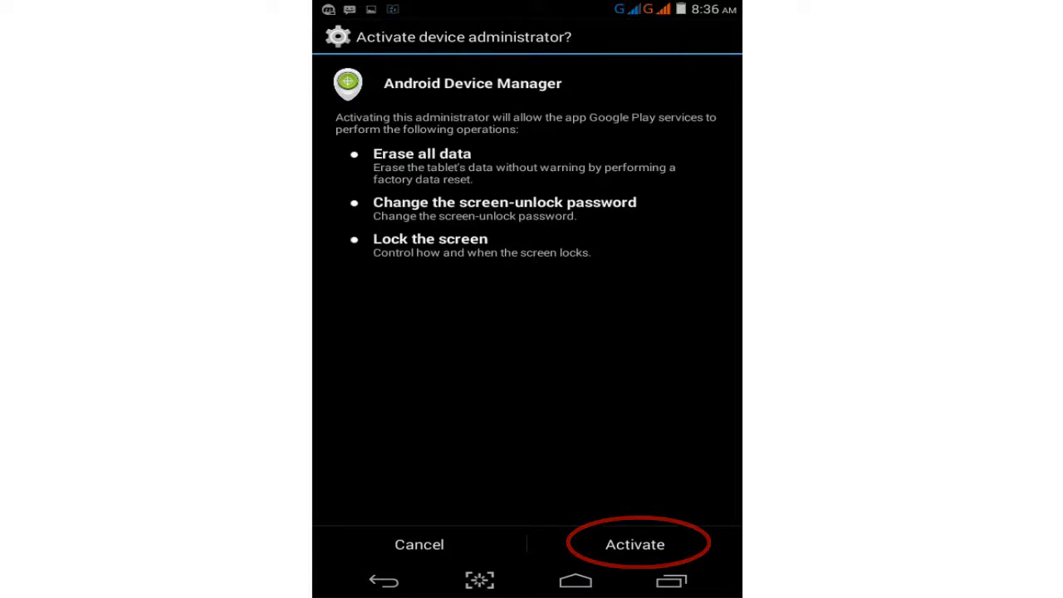
left_click(635, 544)
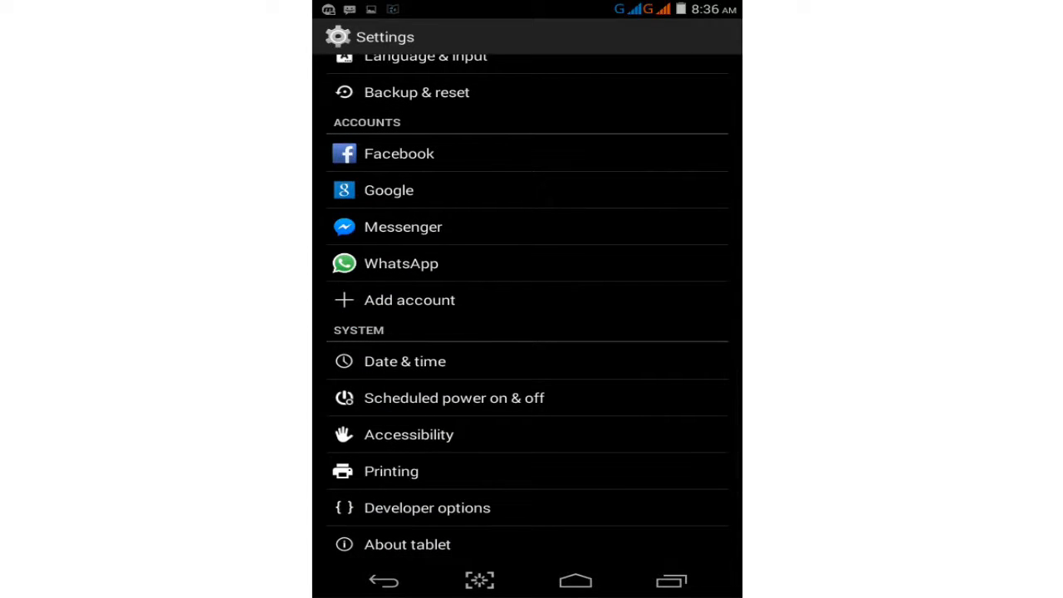
left_click(427, 507)
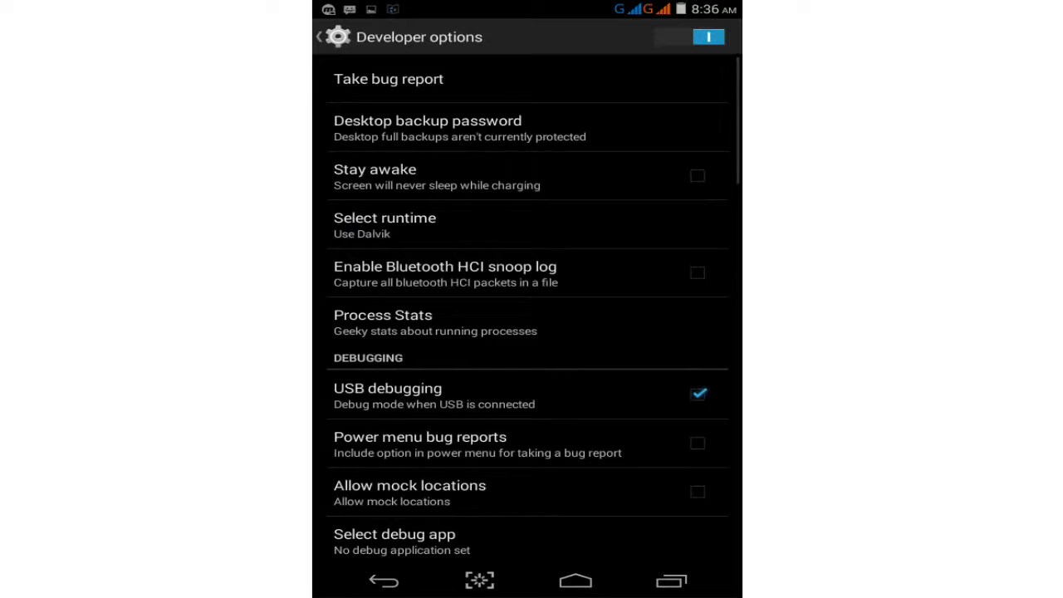
left_click(318, 36)
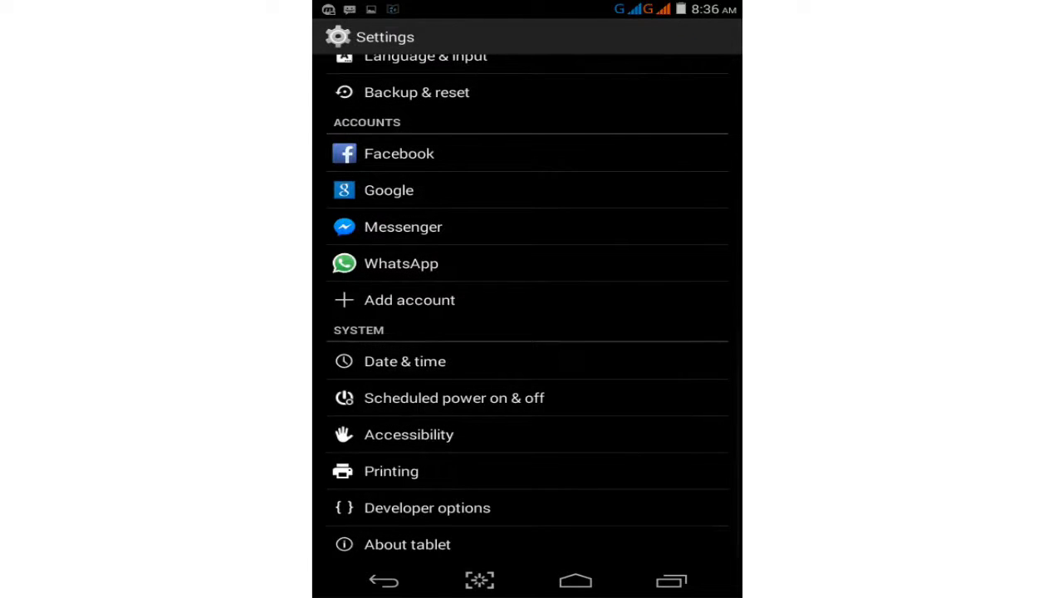
left_click(408, 544)
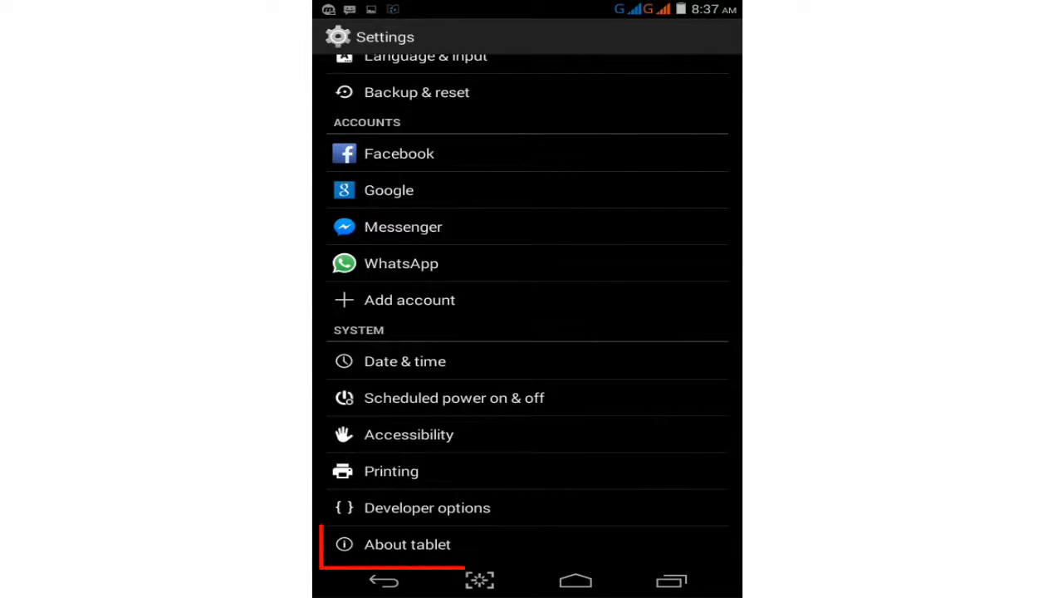
left_click(407, 544)
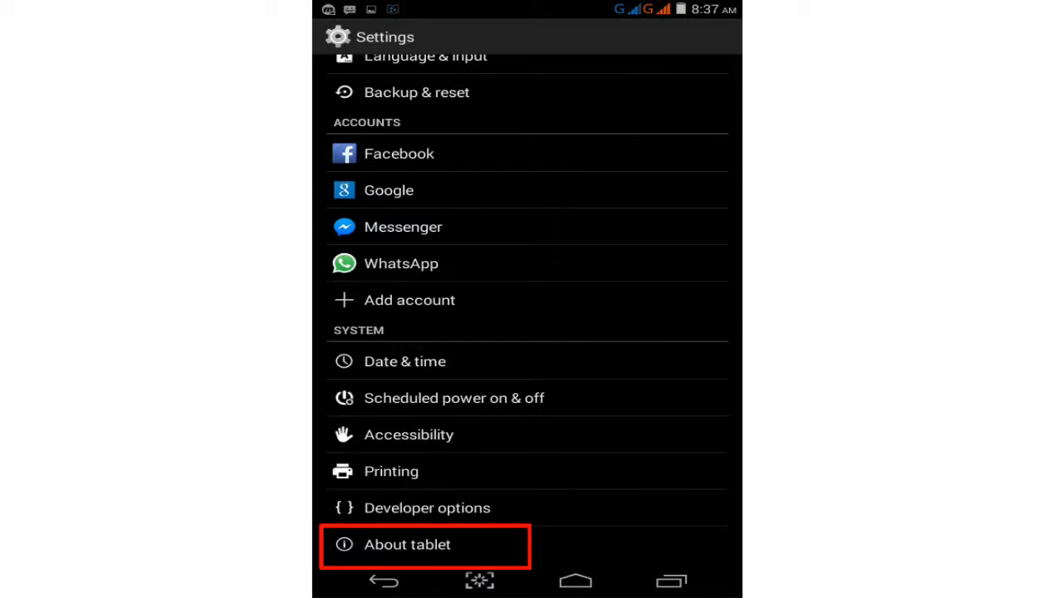
left_click(407, 544)
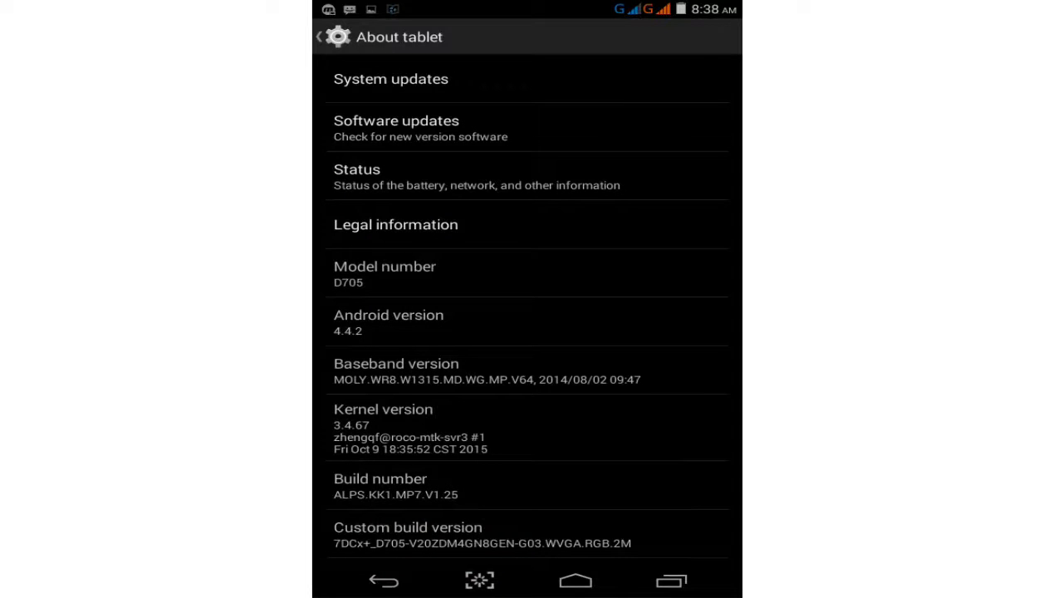
left_click(380, 486)
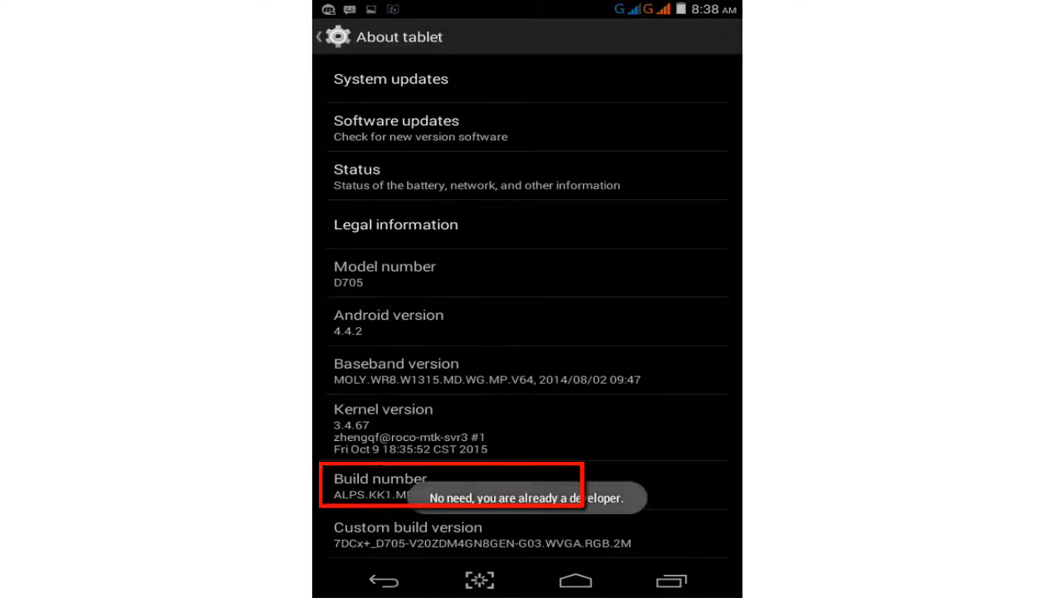
left_click(381, 488)
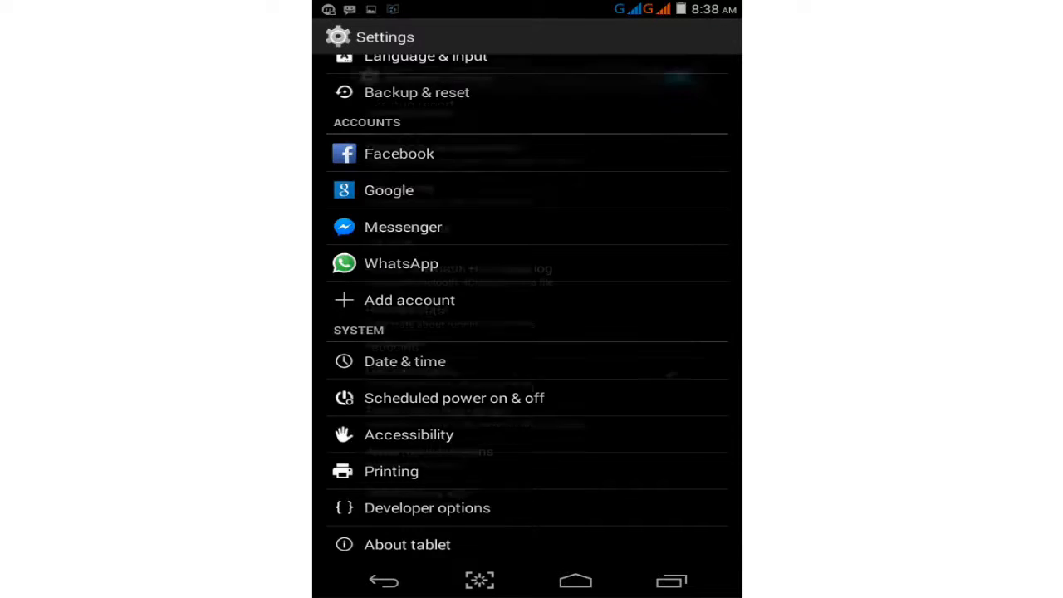
In Developer options, set window, transition and animator duration scales to .5x
left_click(427, 508)
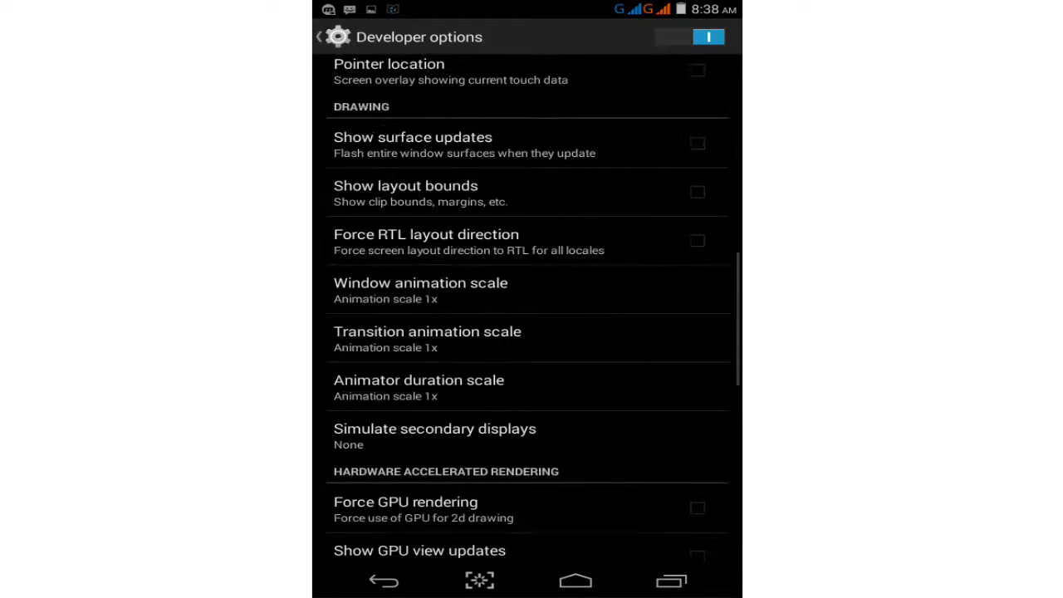
scroll("down", 3)
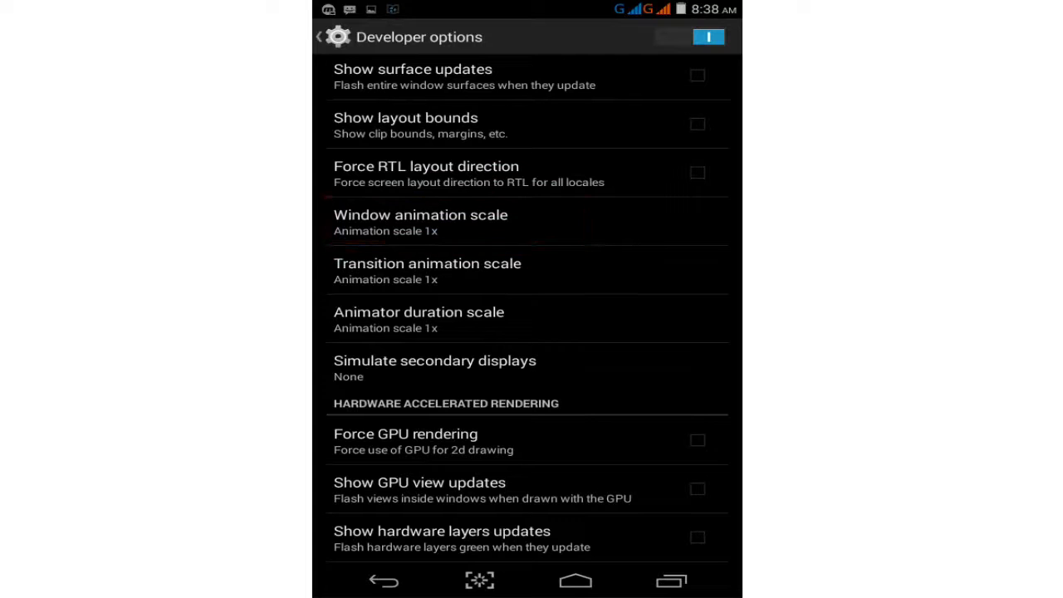
left_click(421, 222)
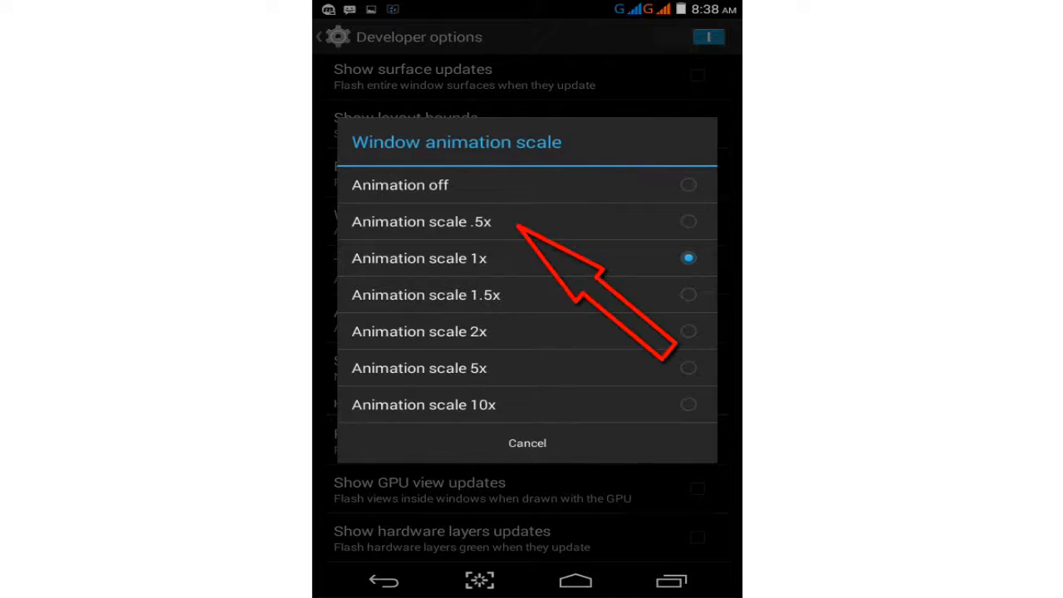
left_click(422, 222)
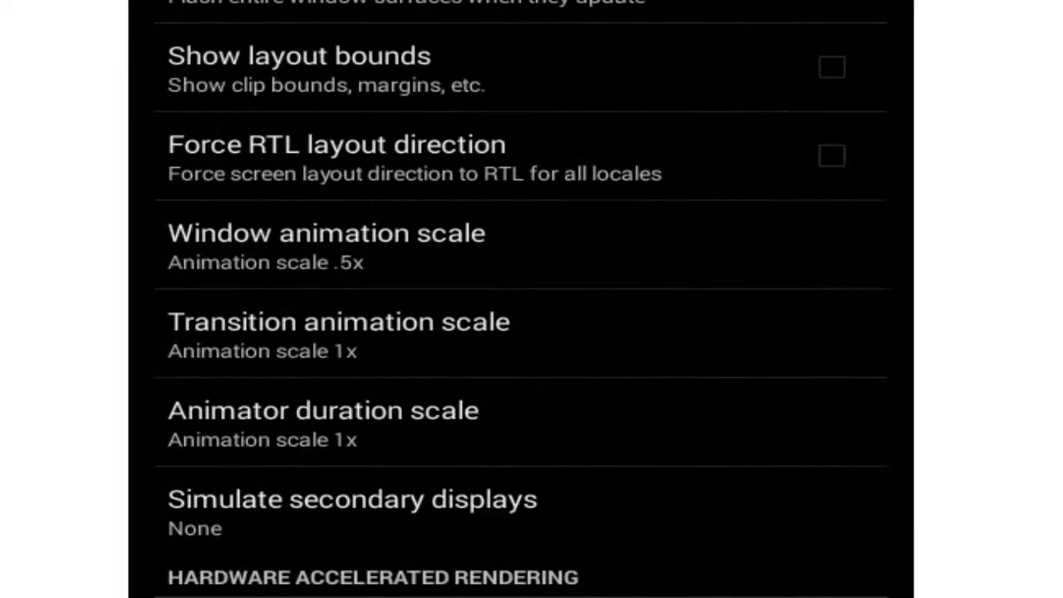
left_click(339, 322)
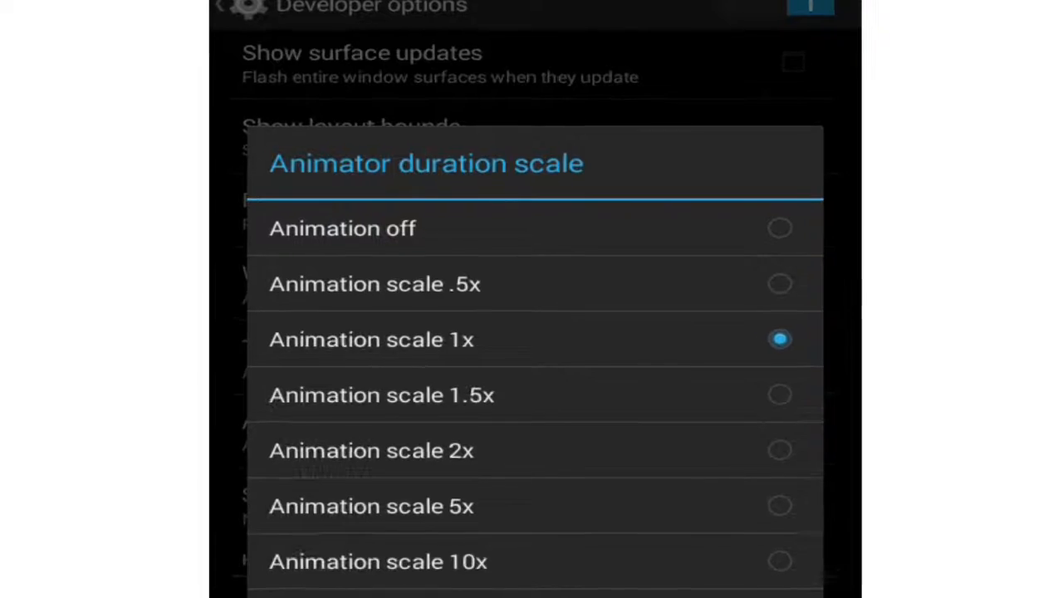
left_click(374, 283)
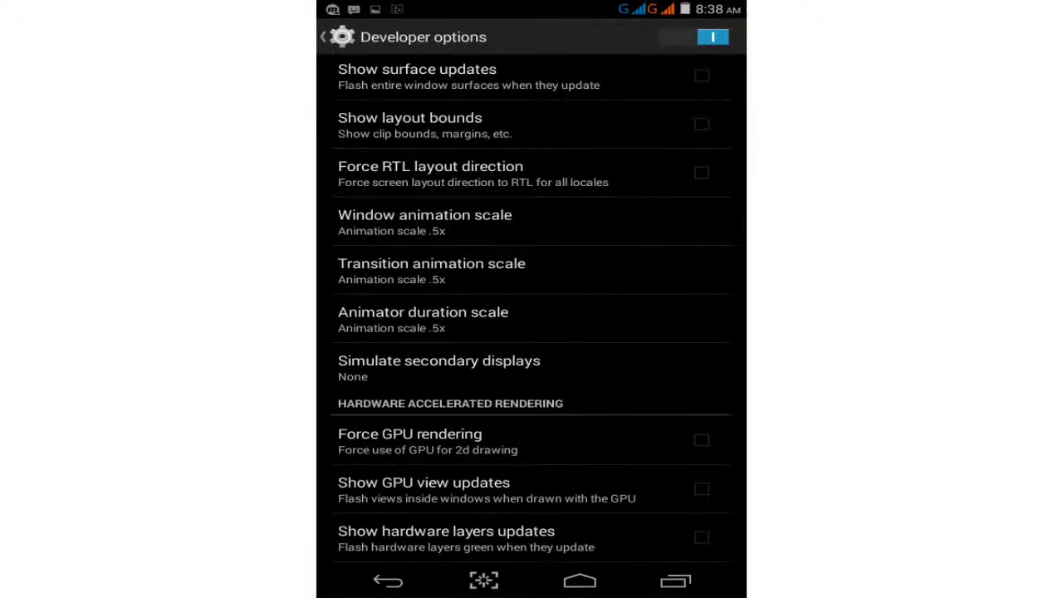
Check Don't keep activities, set No background processes, and go to the home screen
scroll("down", 3)
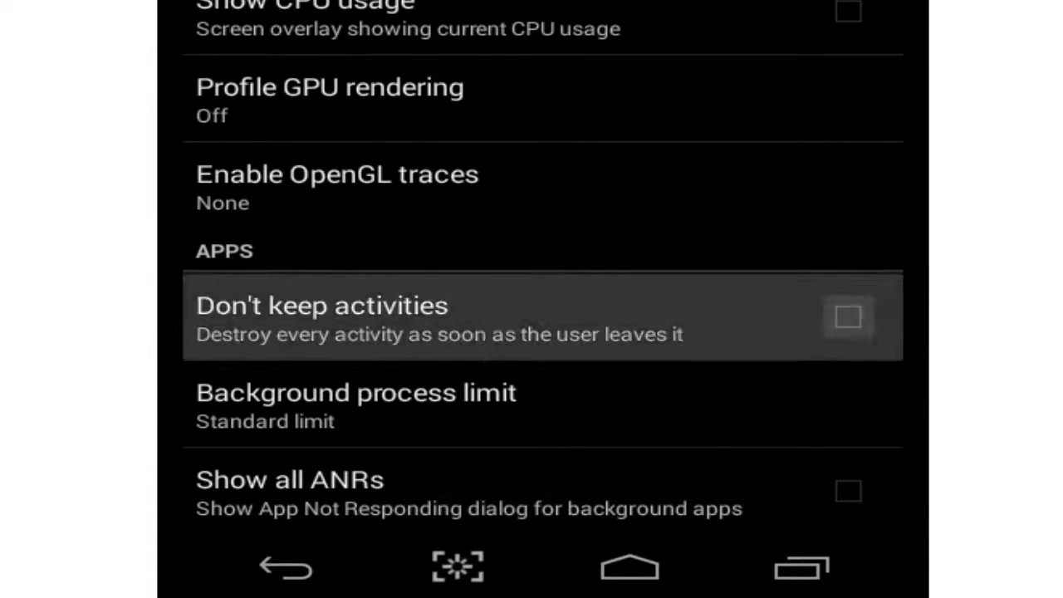
left_click(847, 317)
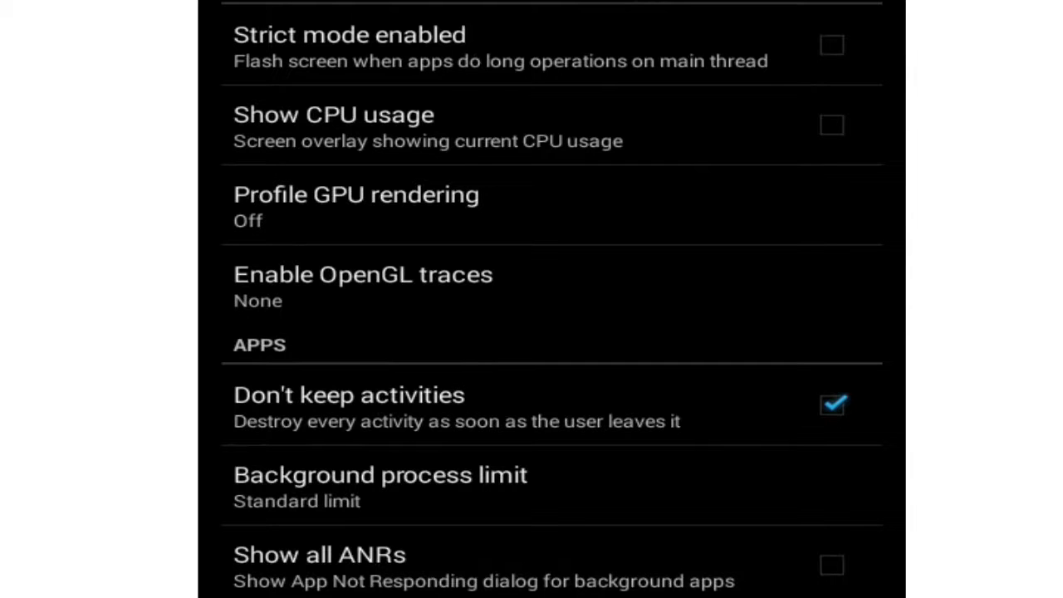
left_click(380, 486)
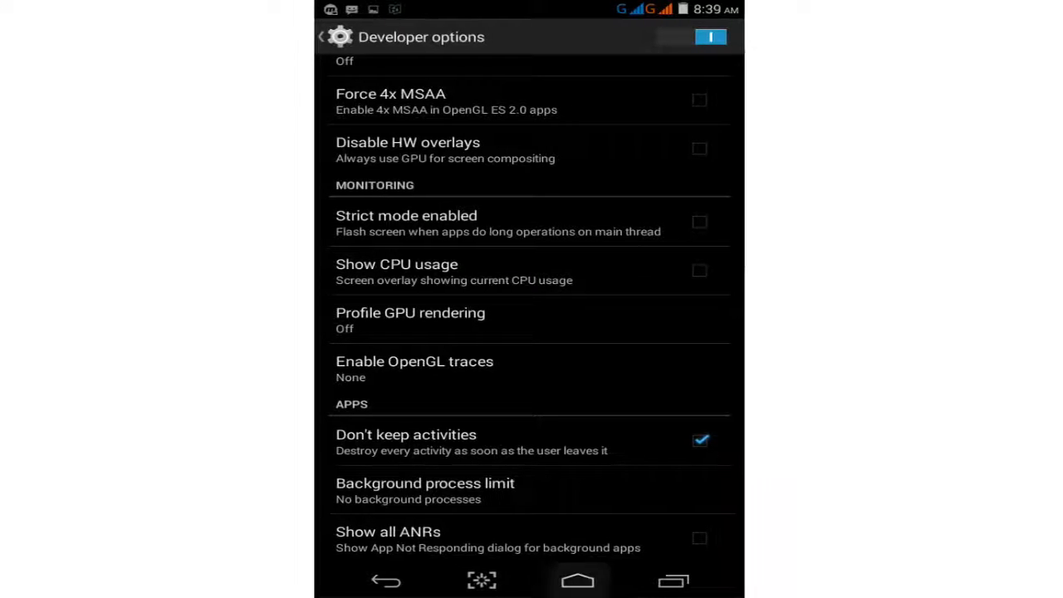
left_click(578, 580)
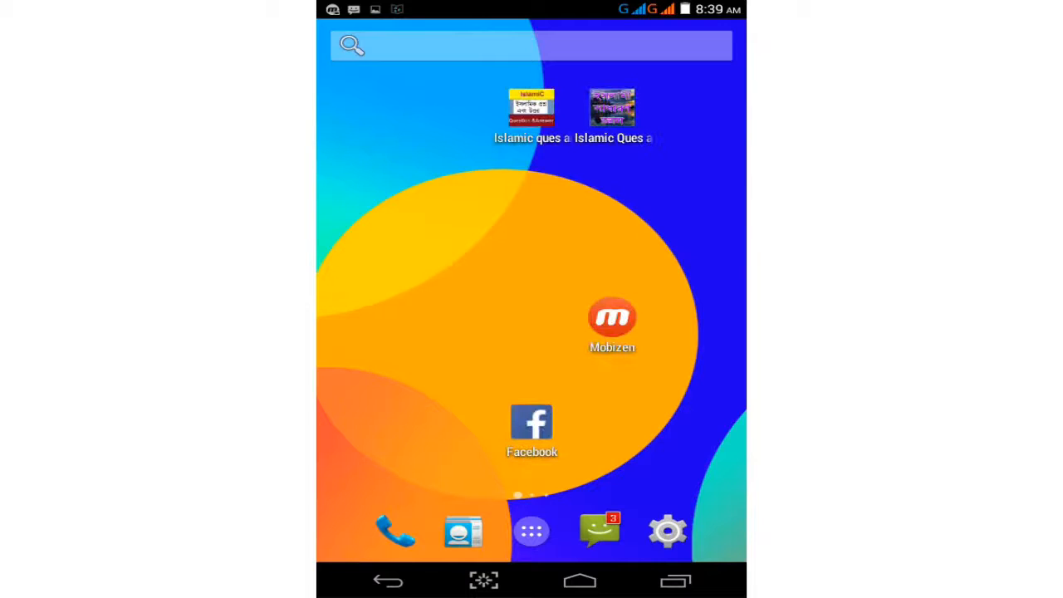